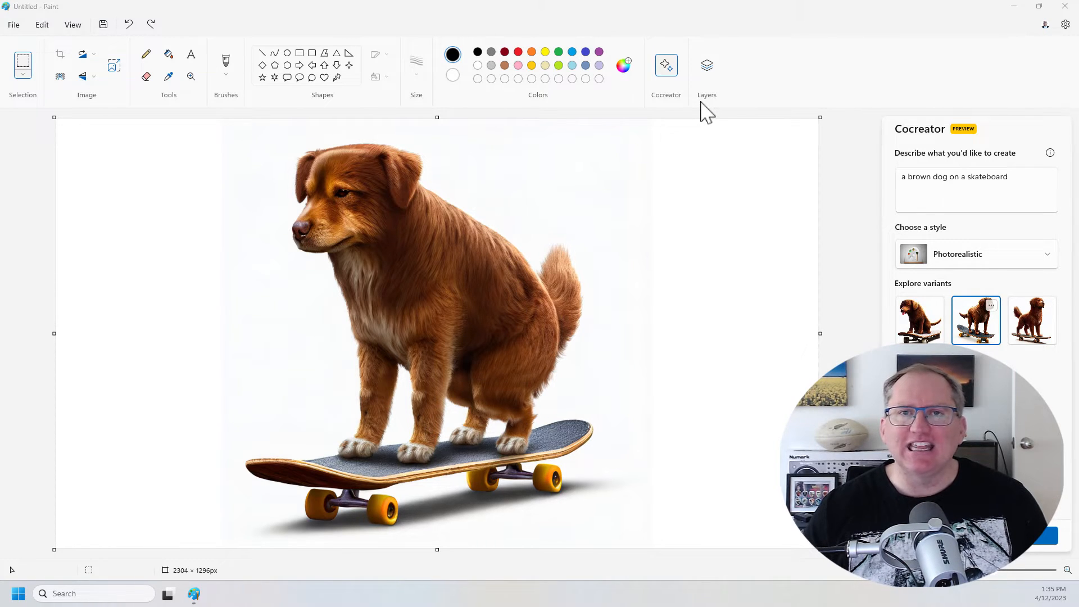
{"action": "mouse_move", "coordinate": [750, 114]}
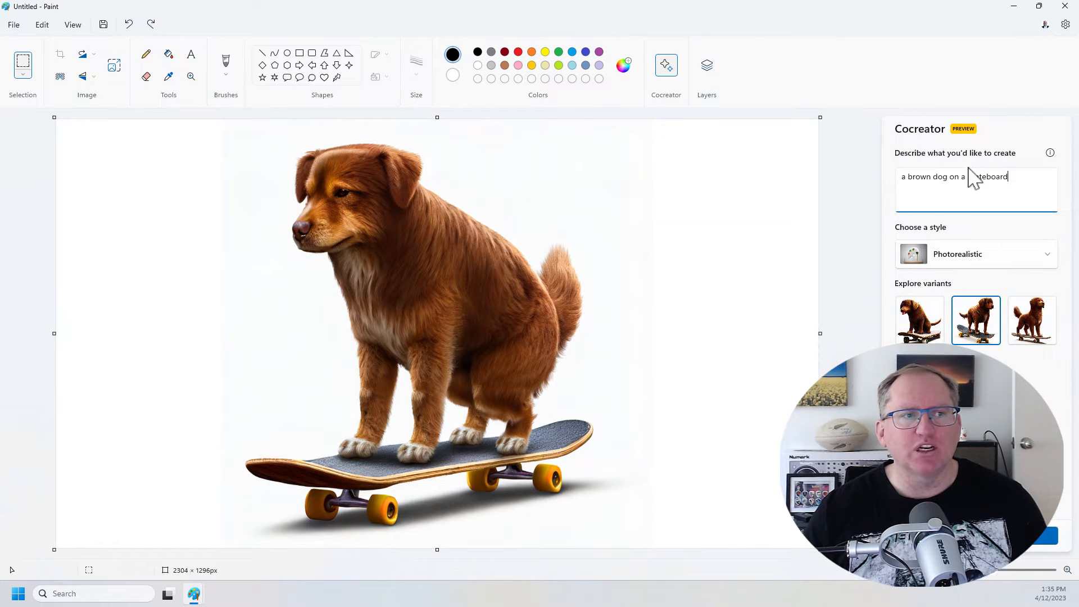
Place the darker brown, right-facing dog-on-skateboard variant from Explore variants onto the canvas
{"action": "left_click", "coordinate": [975, 253]}
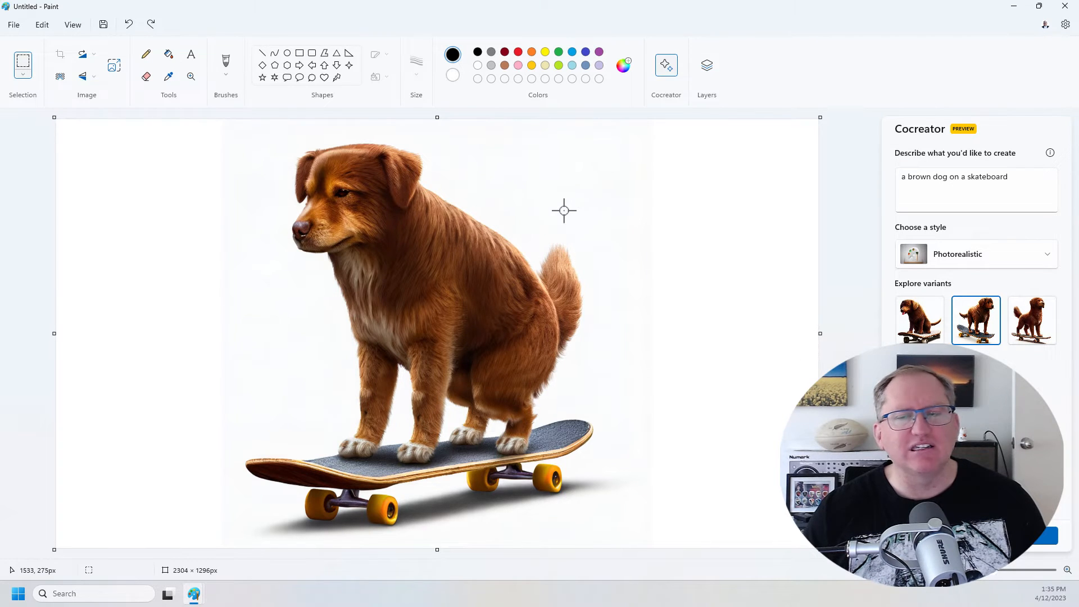
{"action": "mouse_move", "coordinate": [677, 214]}
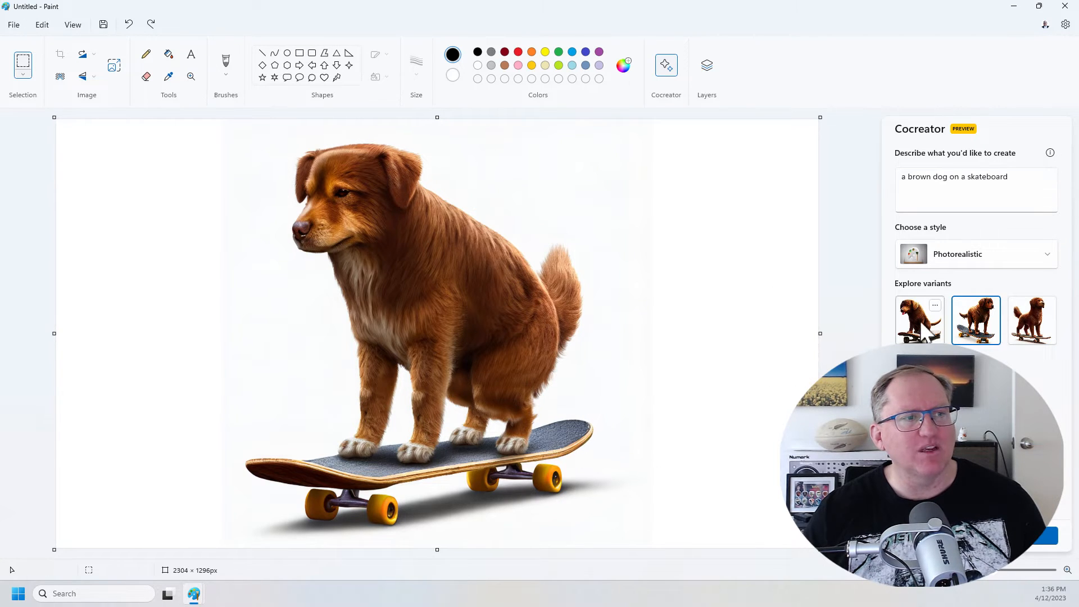
{"action": "left_click", "coordinate": [1032, 319]}
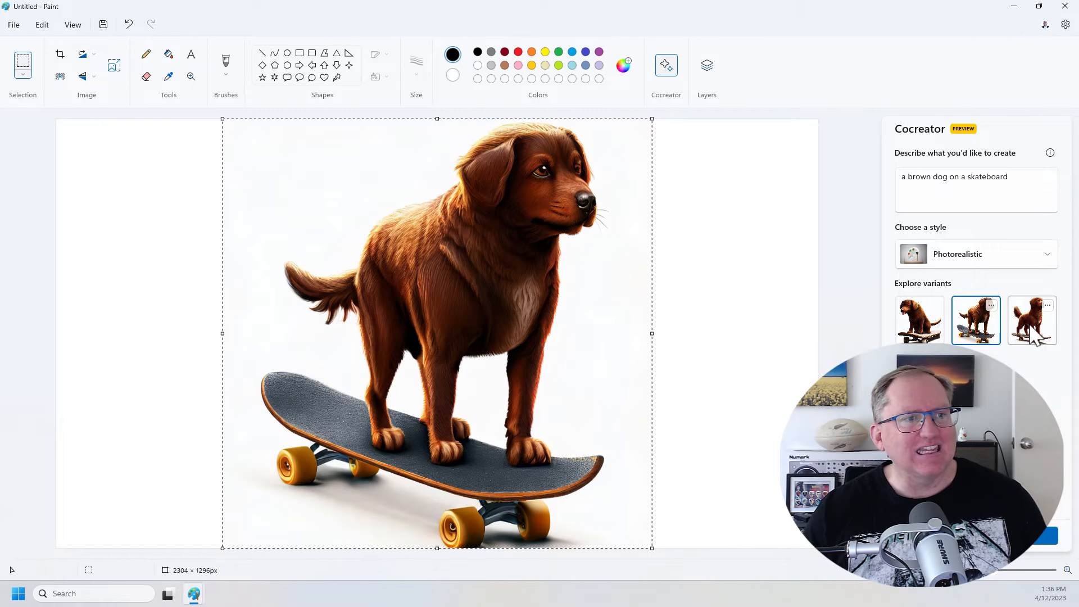
{"action": "left_click", "coordinate": [1031, 319]}
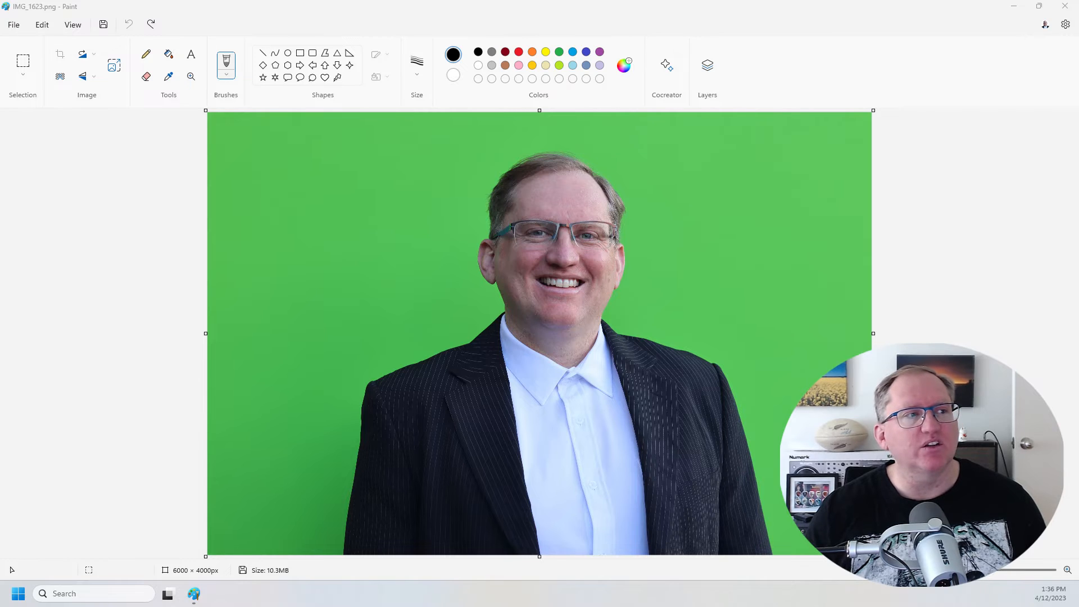
{"action": "mouse_move", "coordinate": [722, 184]}
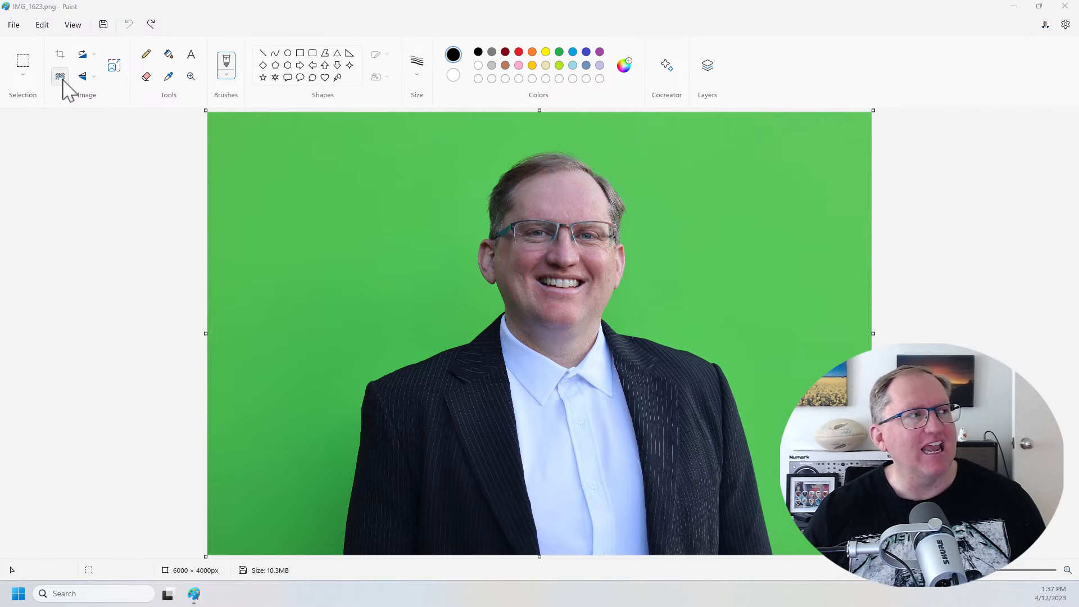
{"action": "mouse_move", "coordinate": [60, 76]}
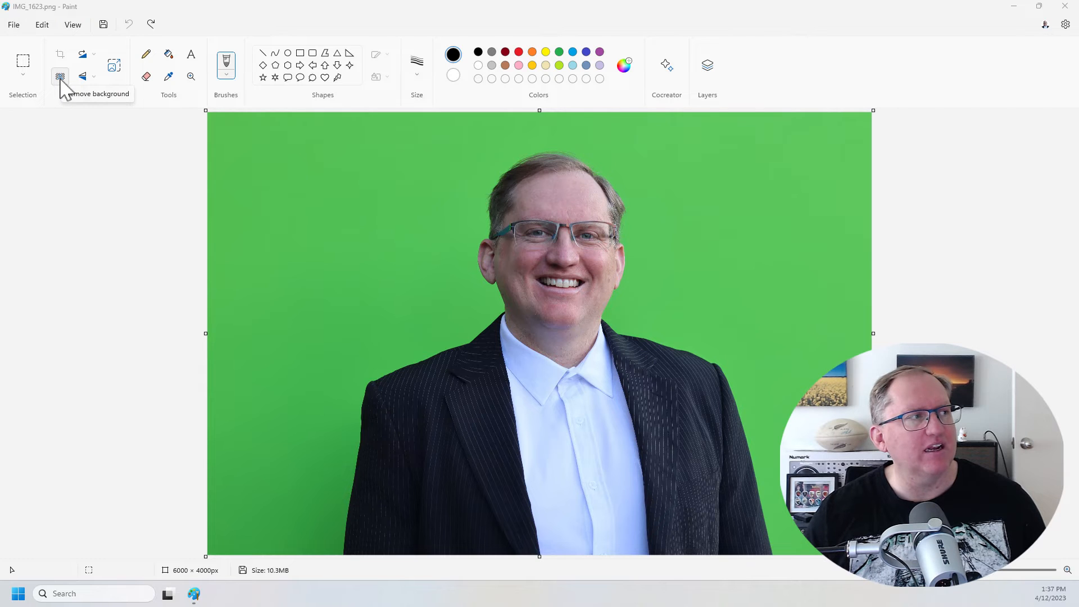
Strip the green backdrop from the suited man's portrait with Remove background
{"action": "left_click", "coordinate": [60, 77]}
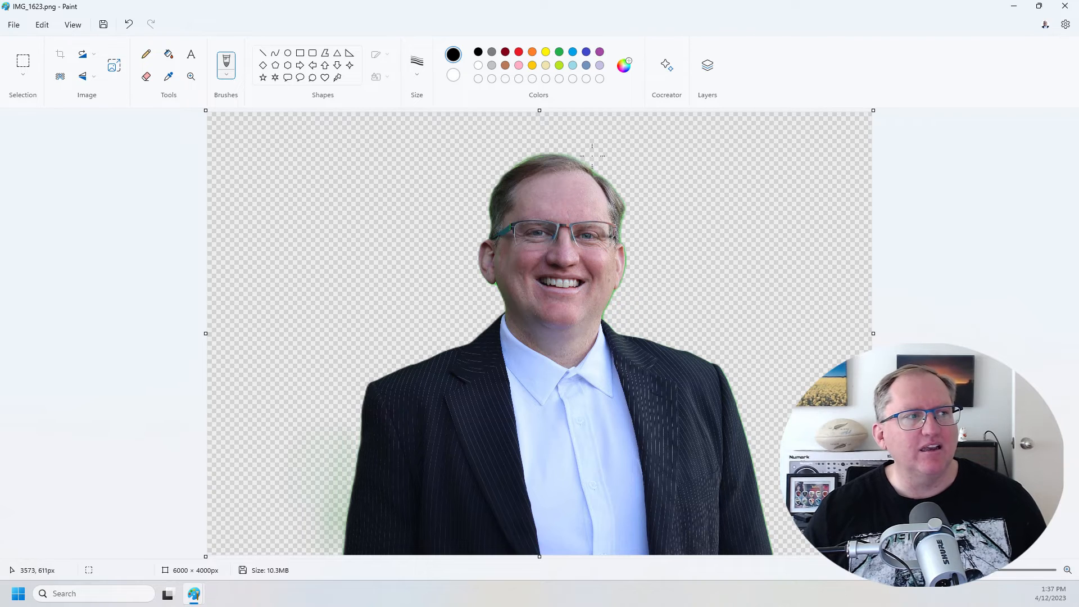
{"action": "mouse_move", "coordinate": [647, 214]}
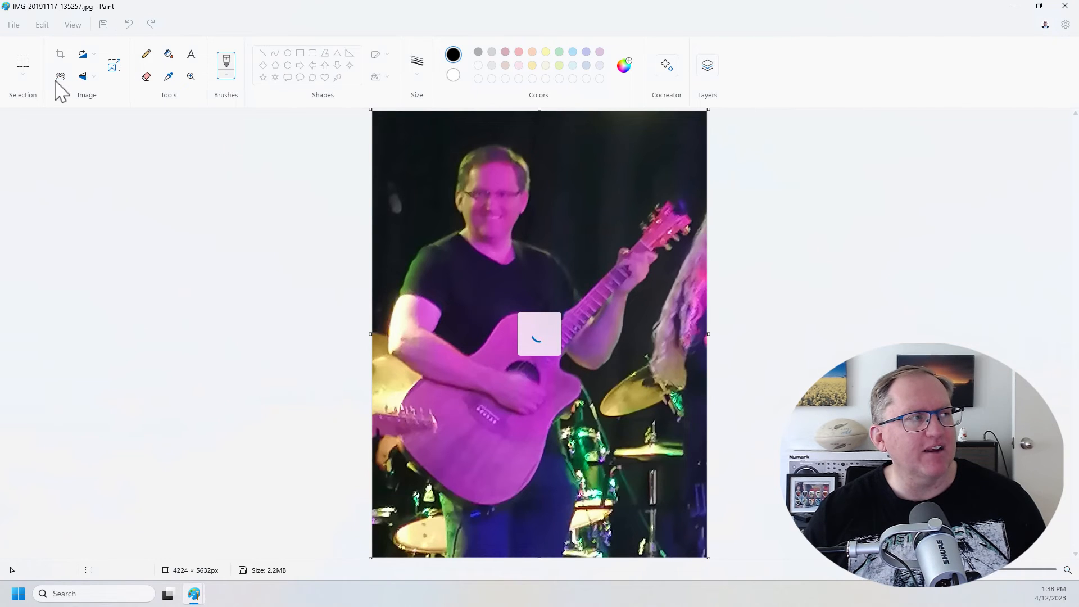
{"action": "mouse_move", "coordinate": [1000, 234]}
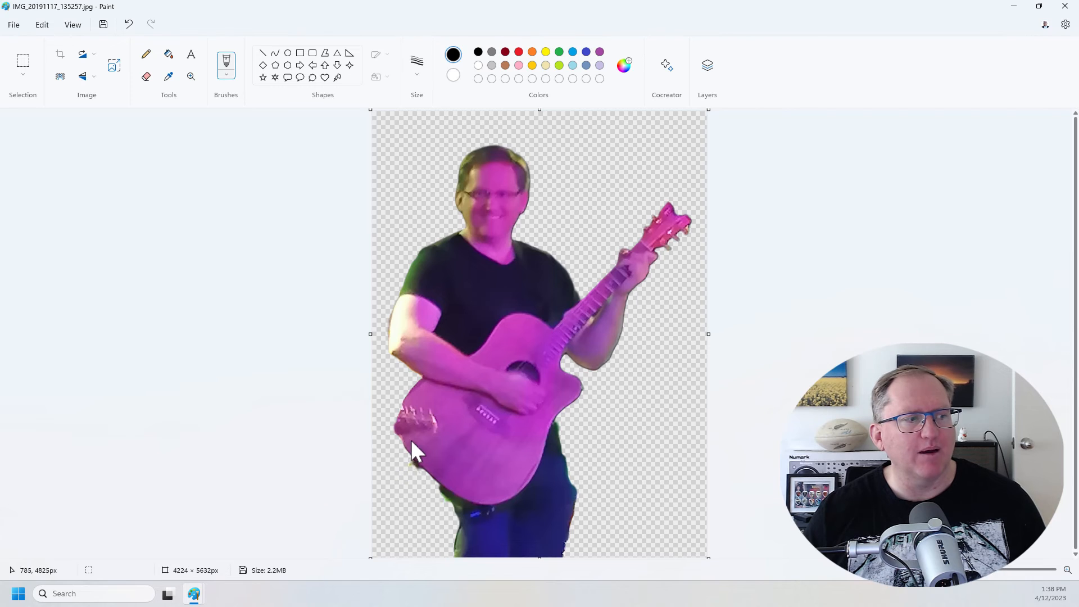
{"action": "mouse_move", "coordinate": [459, 563]}
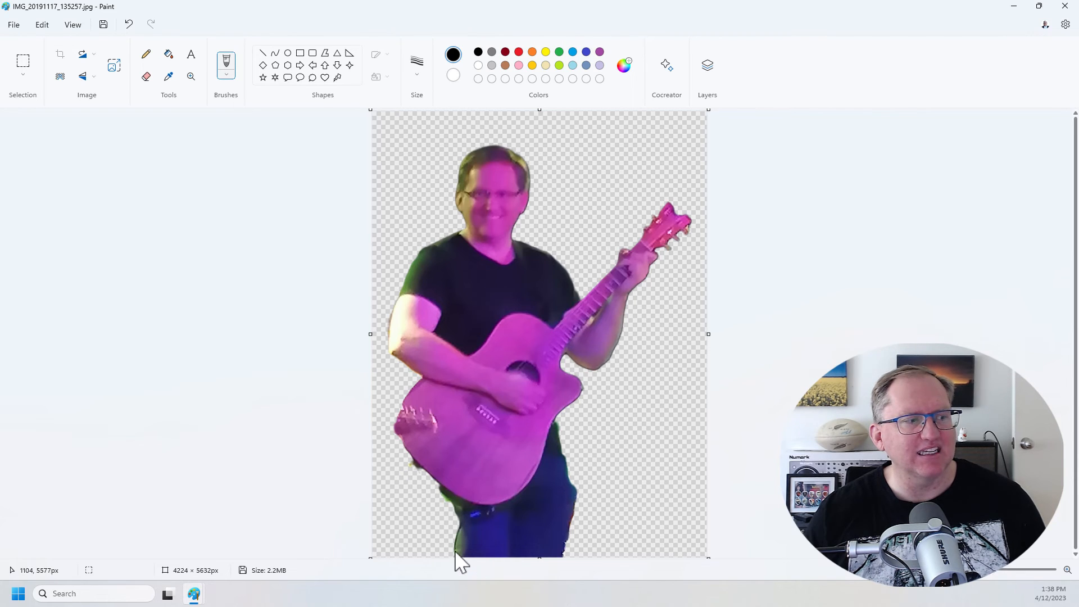
{"action": "mouse_move", "coordinate": [640, 454]}
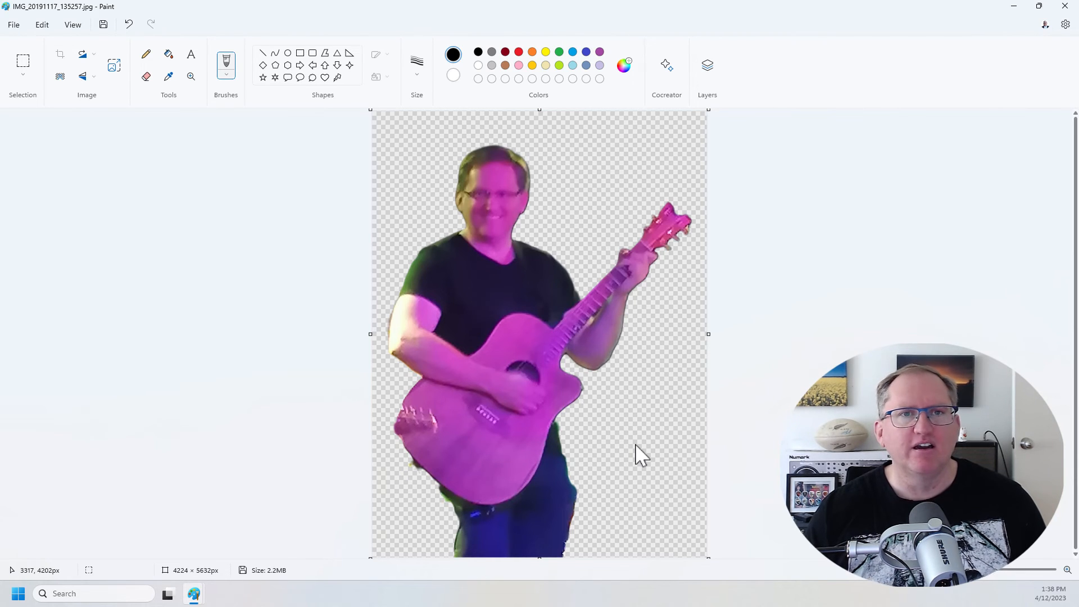